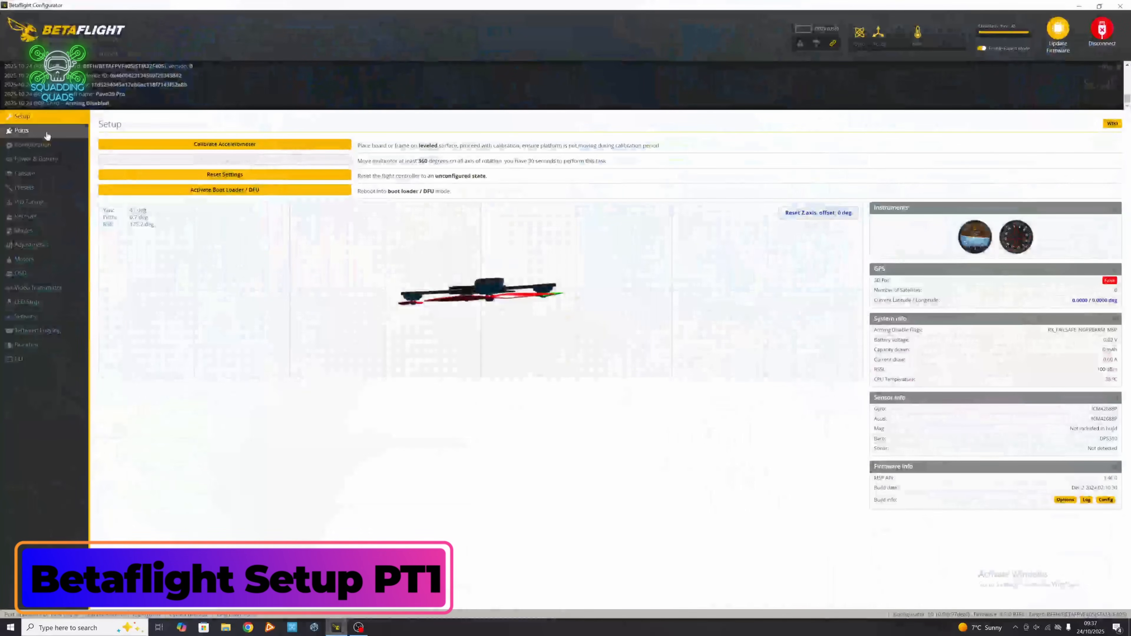
Assign GPS as UART1's sensor input in Ports, save and reboot, then reconnect and return to Ports for the 57600 baud setting
click(21, 130)
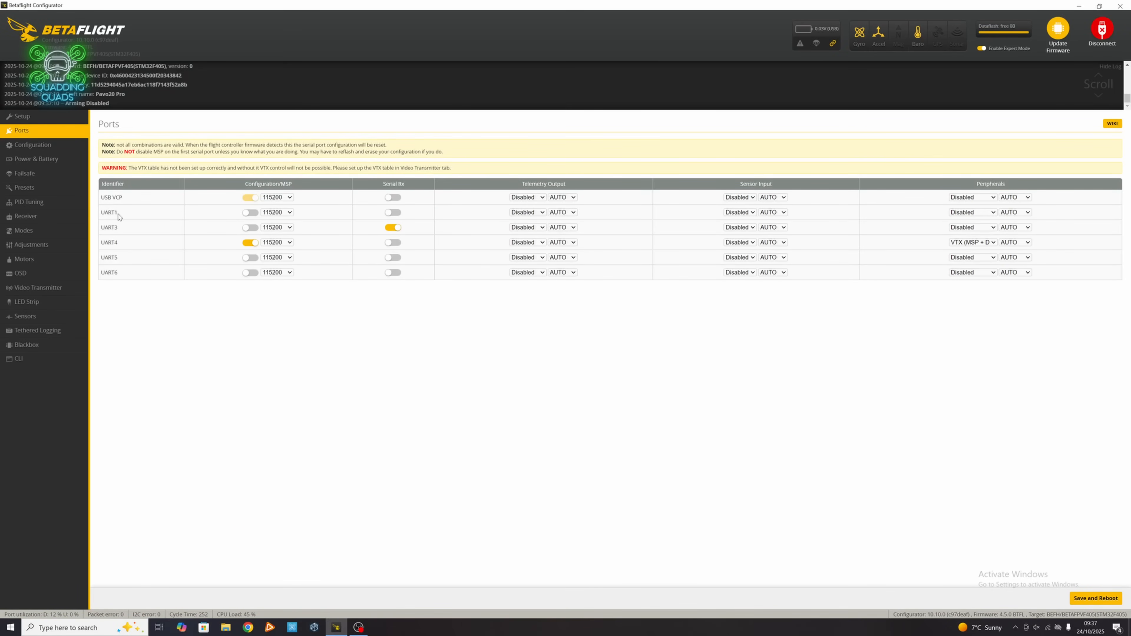
click(740, 227)
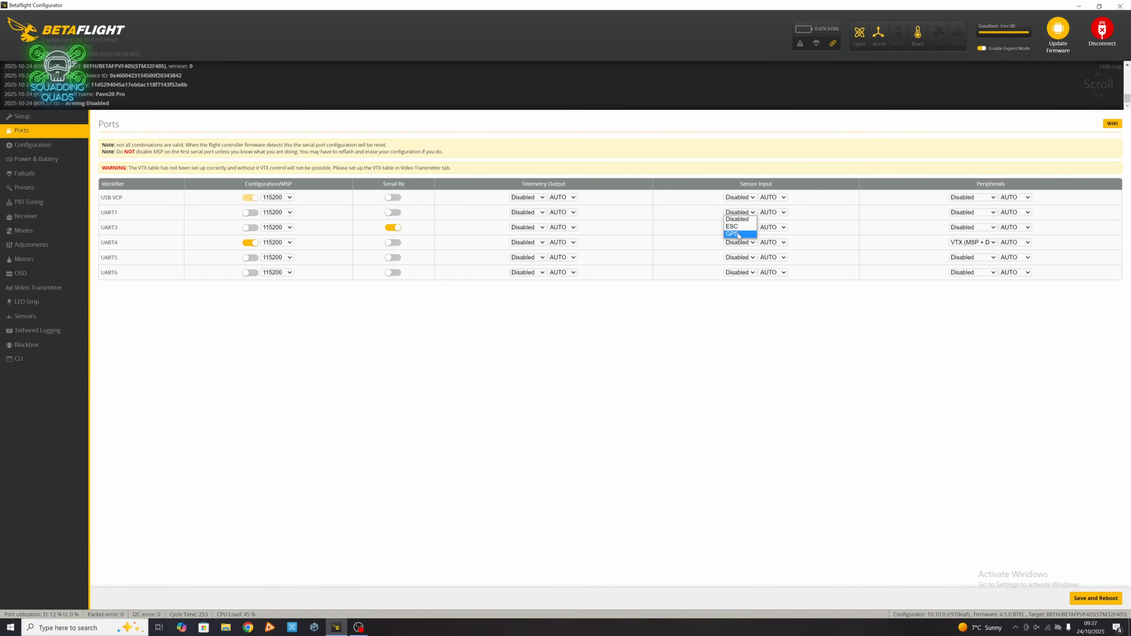
click(732, 234)
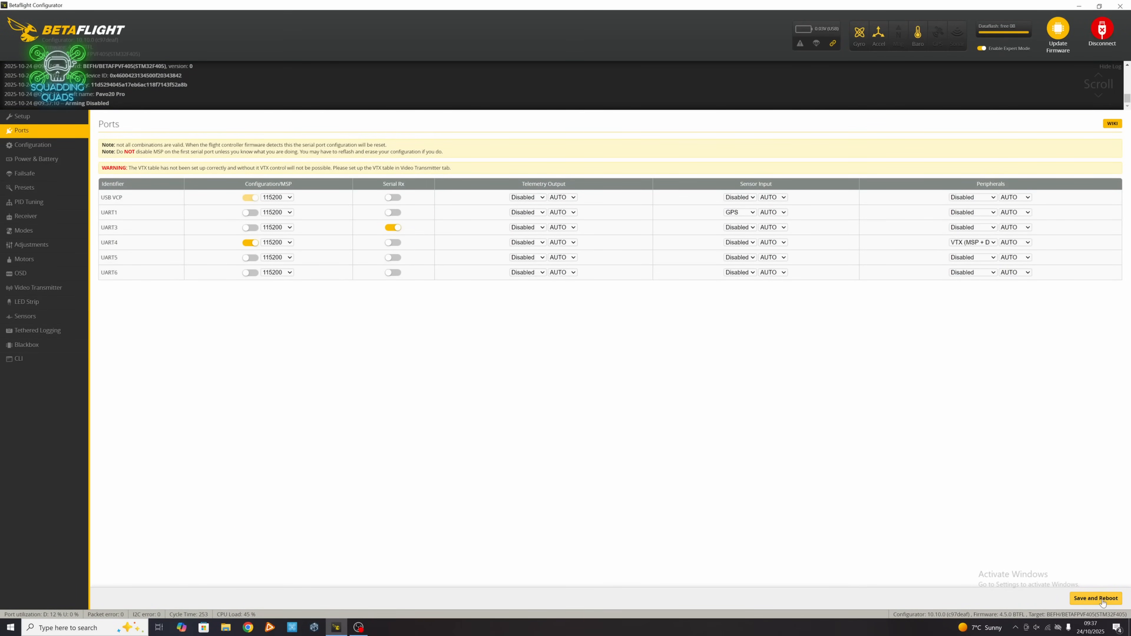
click(1096, 599)
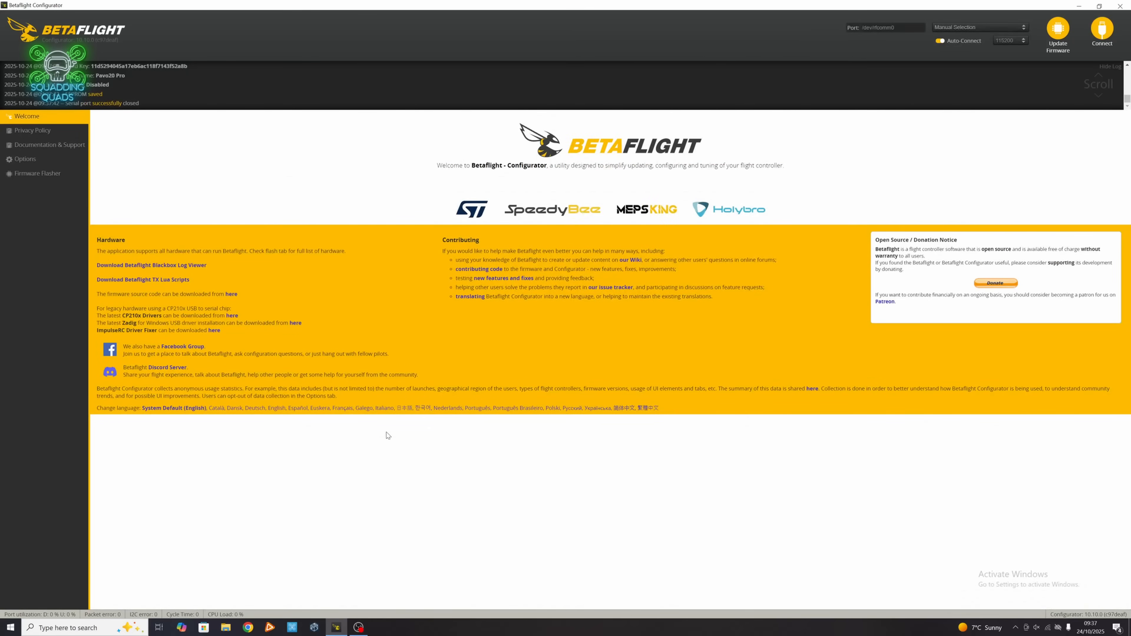
click(1102, 34)
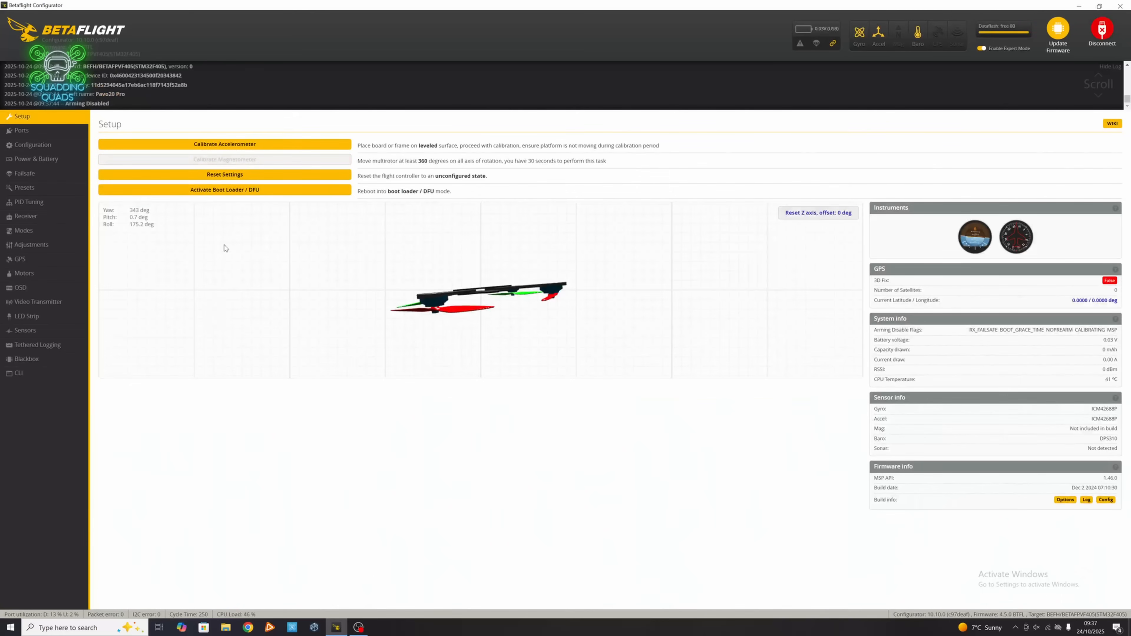
click(22, 131)
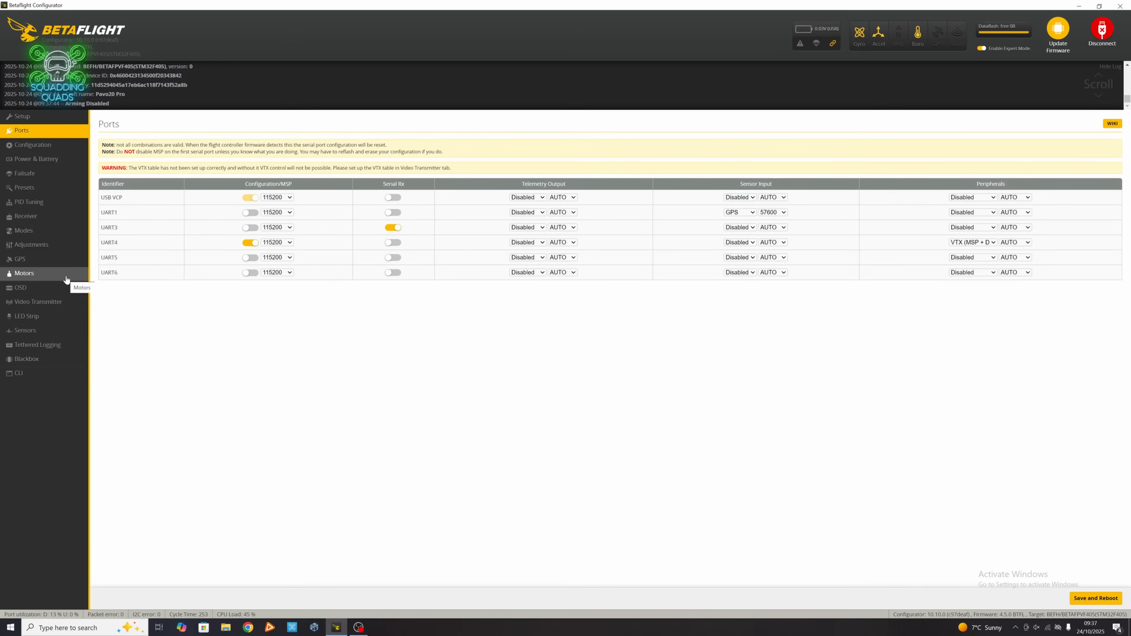
Review the GPS configuration page (UBLOX, auto-config) before heading back to Setup
click(20, 260)
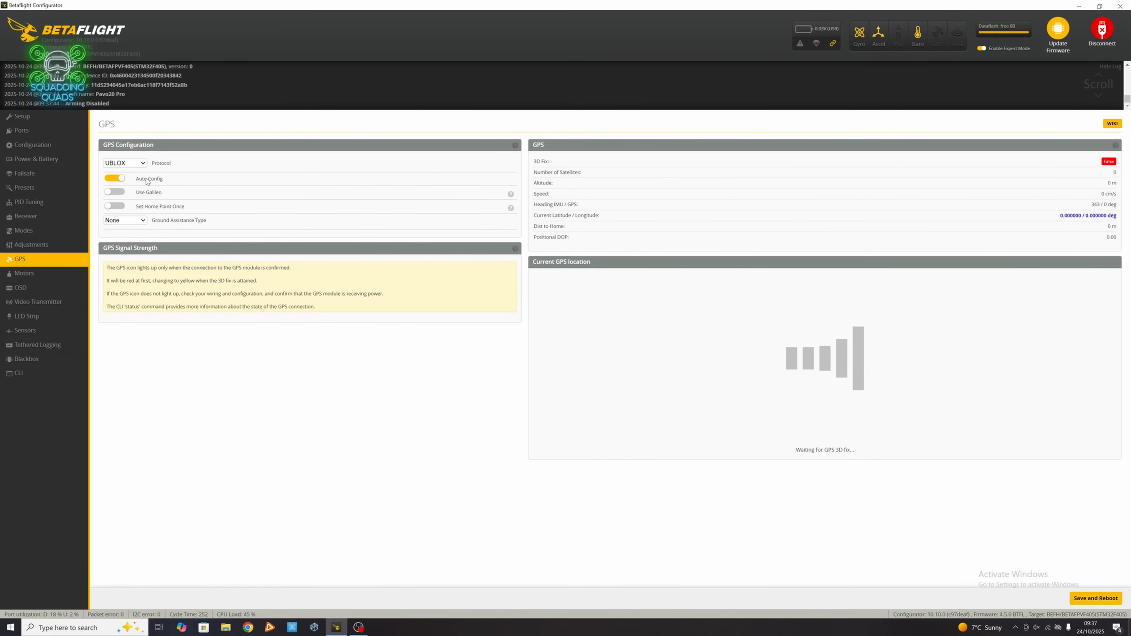
click(114, 192)
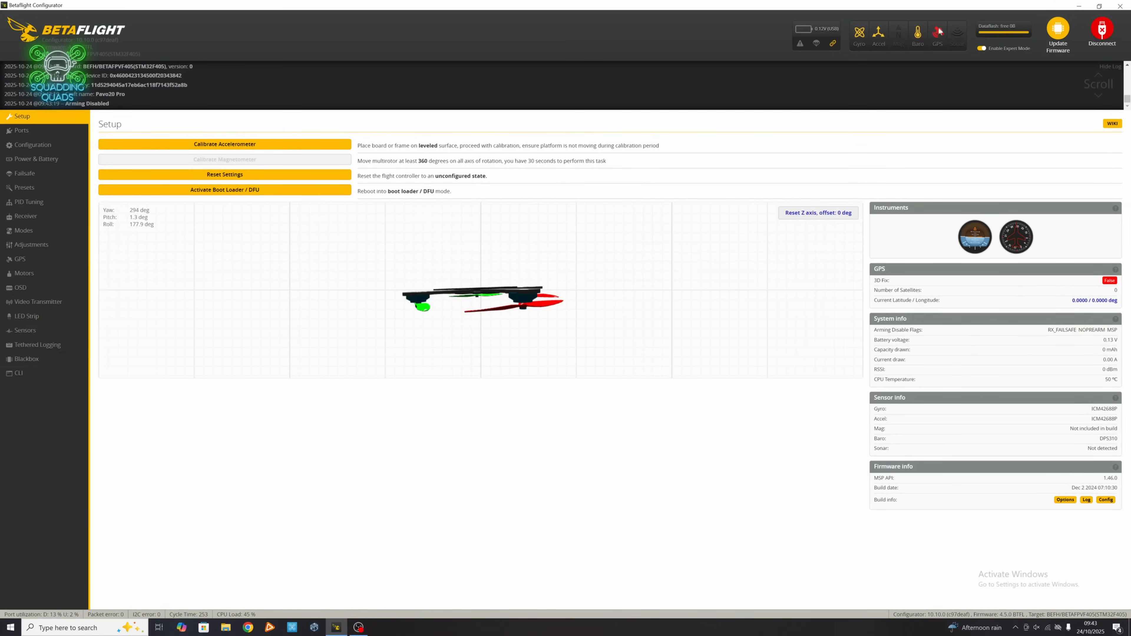
mouse_move(20, 287)
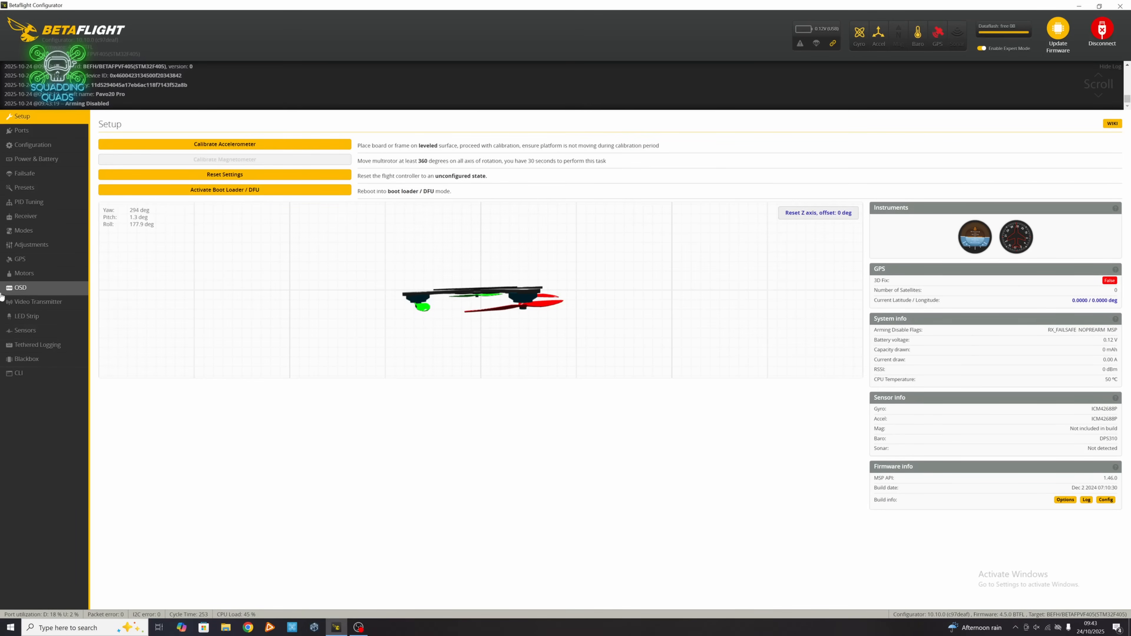
Bring up the GPS settings to enable Galileo and Set Home Point Once with auto-detect ground assistance
click(18, 259)
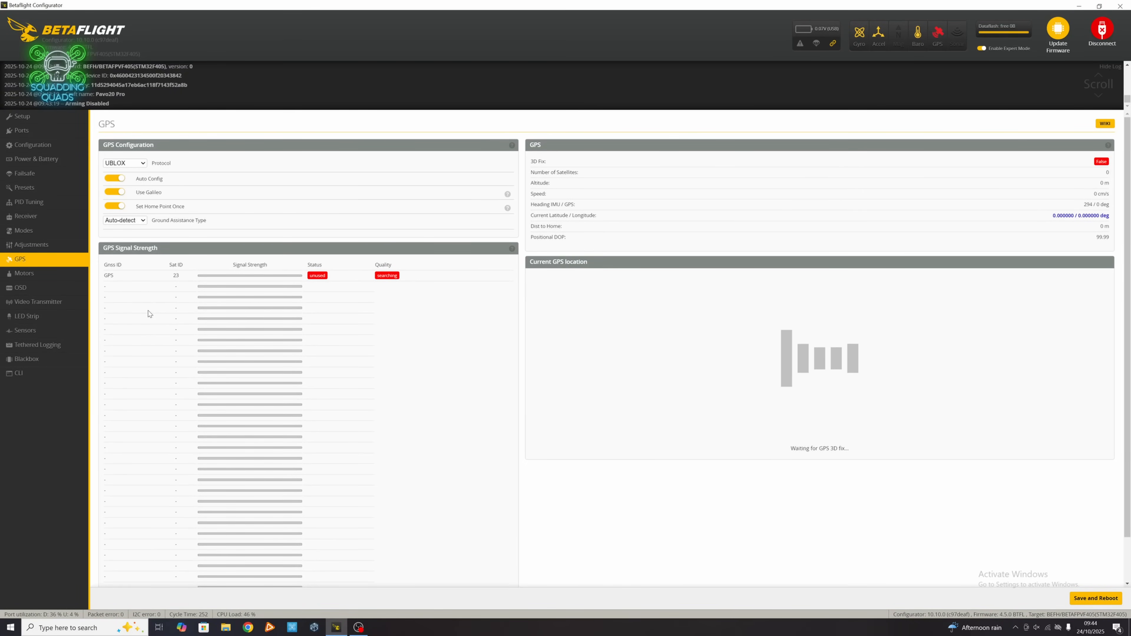
click(27, 173)
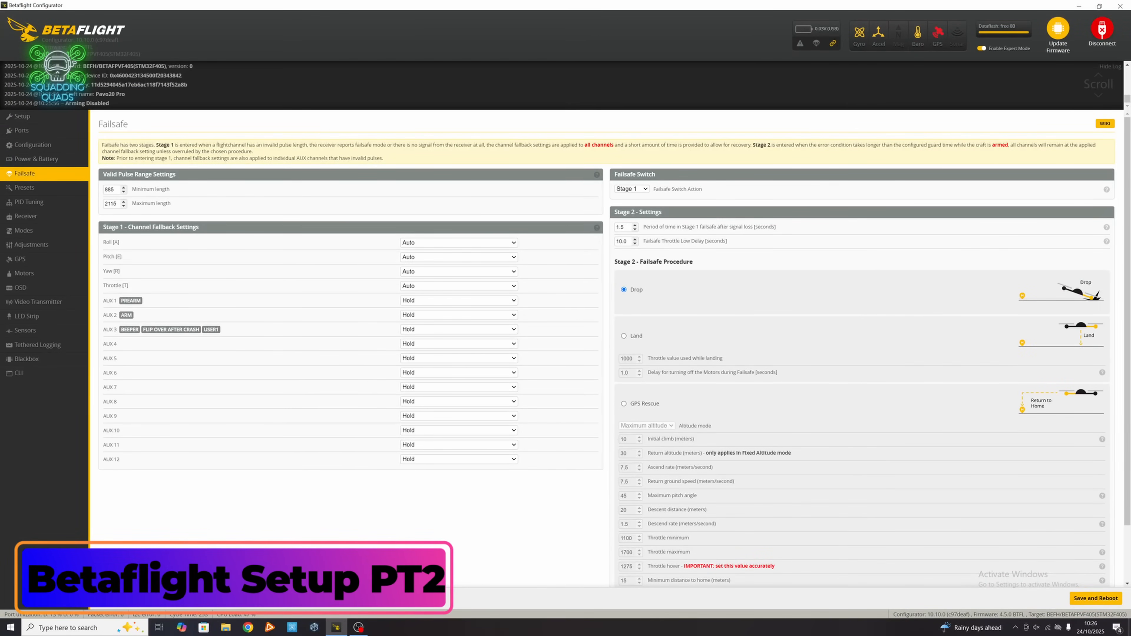
Make GPS Rescue the stage 2 failsafe procedure with 8 minimum satellites
click(624, 403)
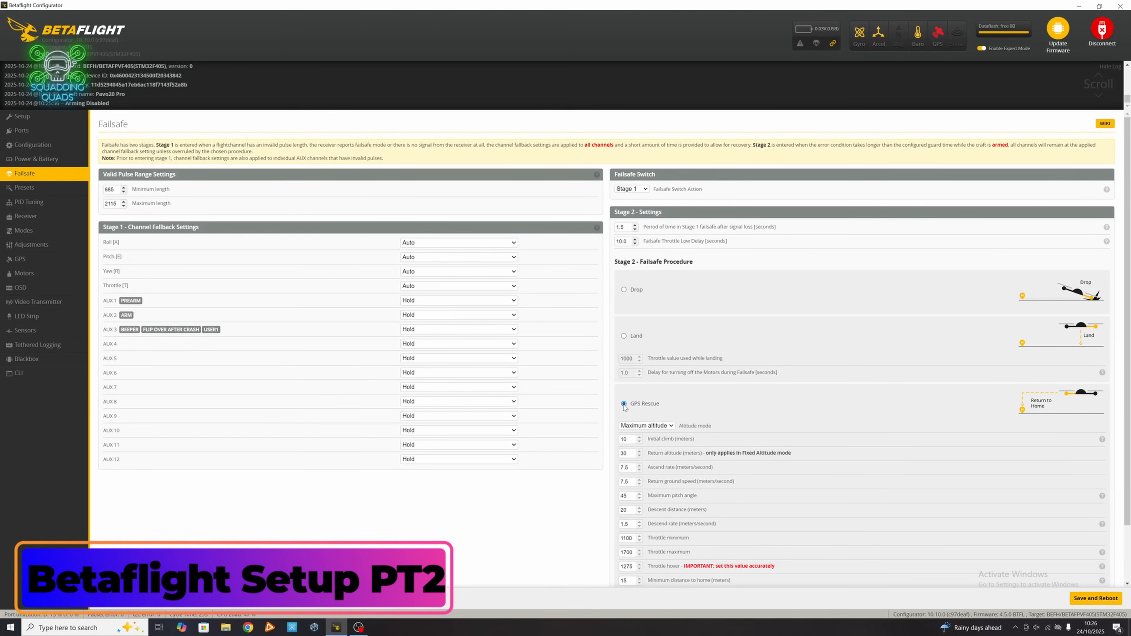
scroll(down, 3)
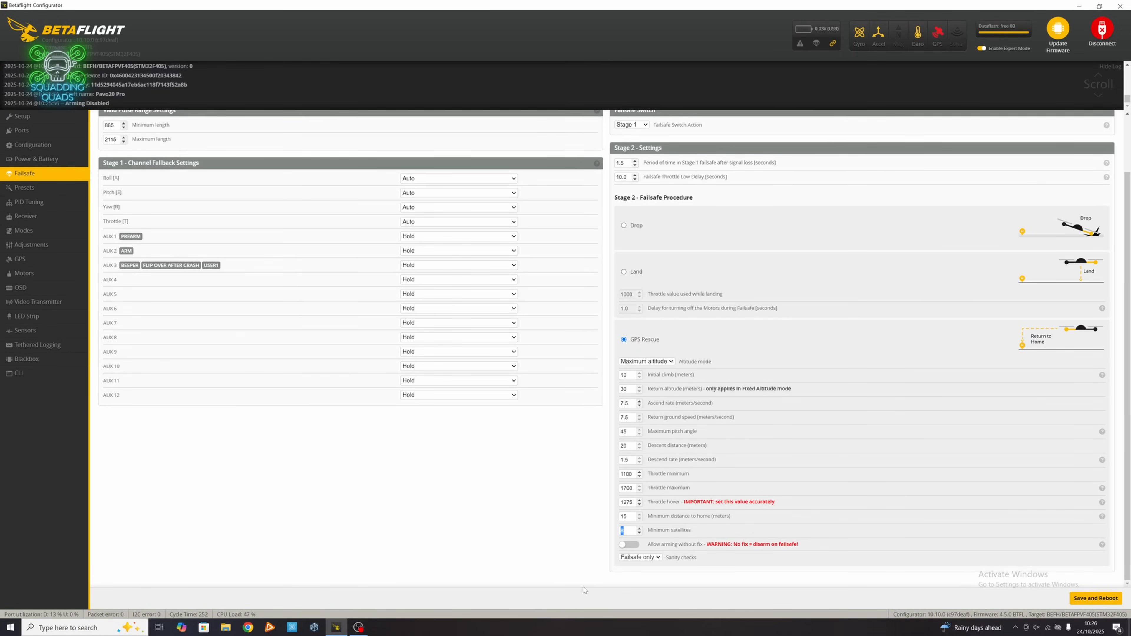
click(628, 544)
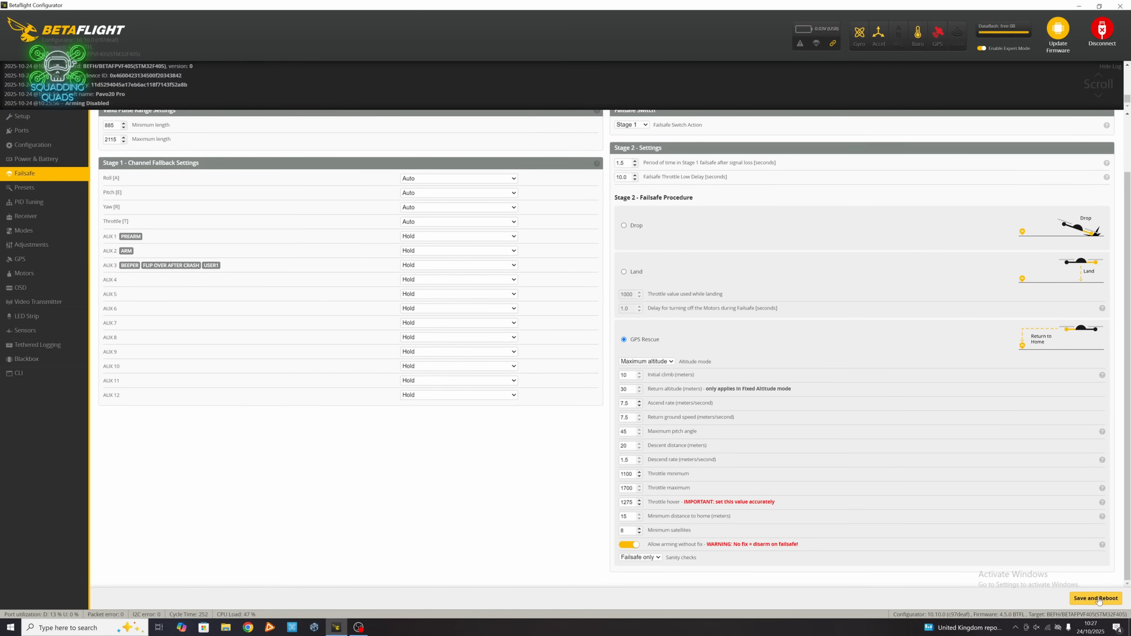
Save the failsafe settings with a reboot, reconnect the flight controller and move on to the GPS and Modes pages
click(1096, 598)
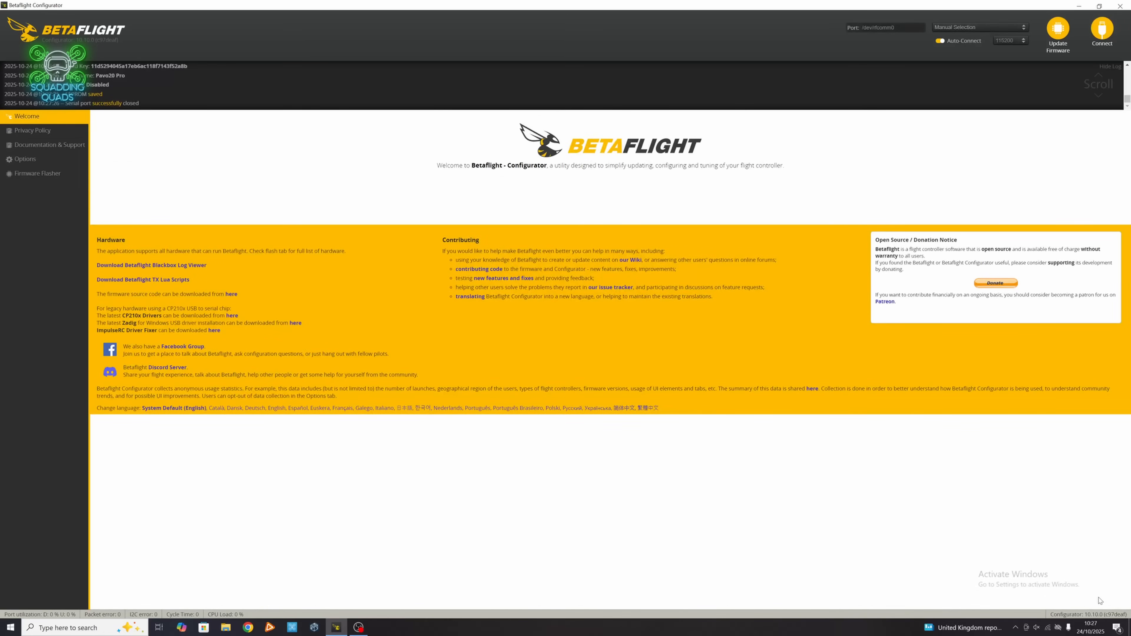
click(1102, 34)
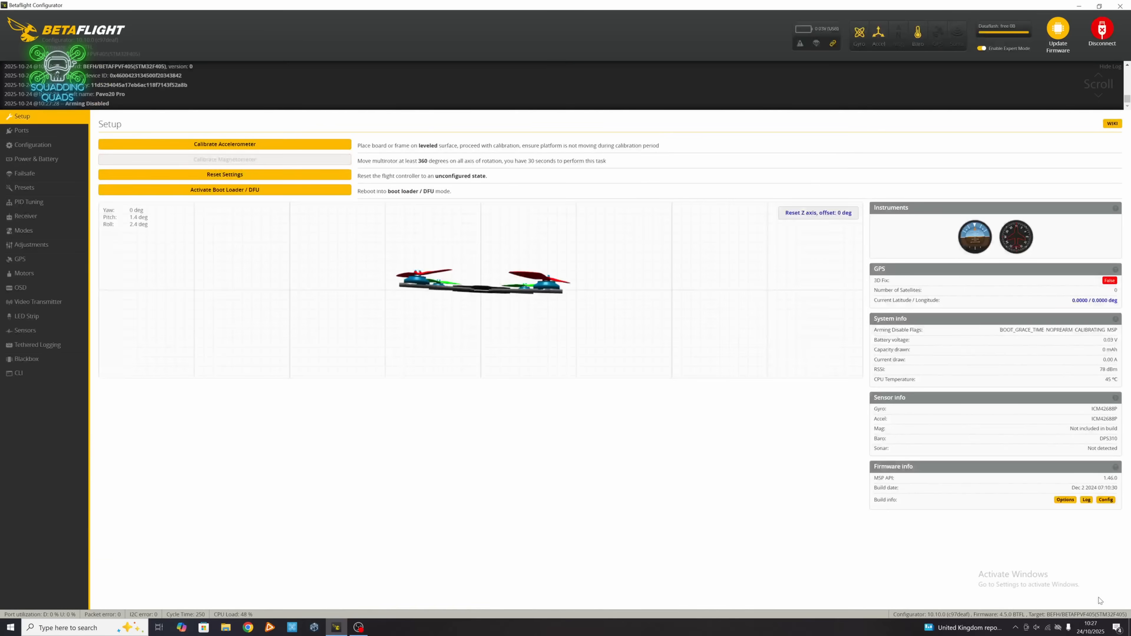
click(20, 260)
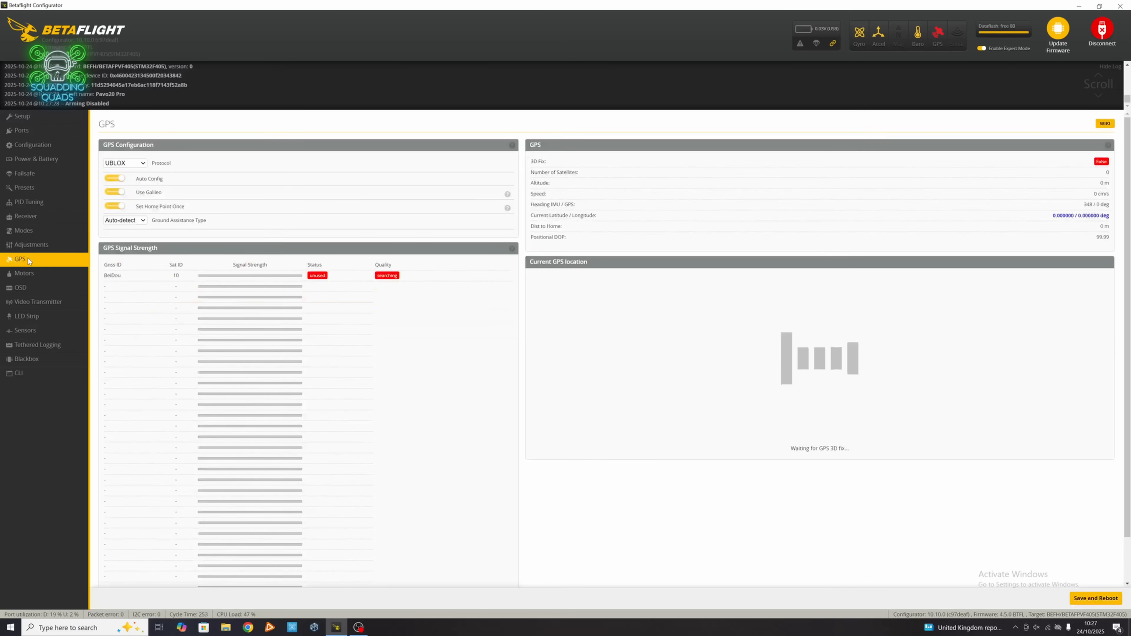
click(23, 231)
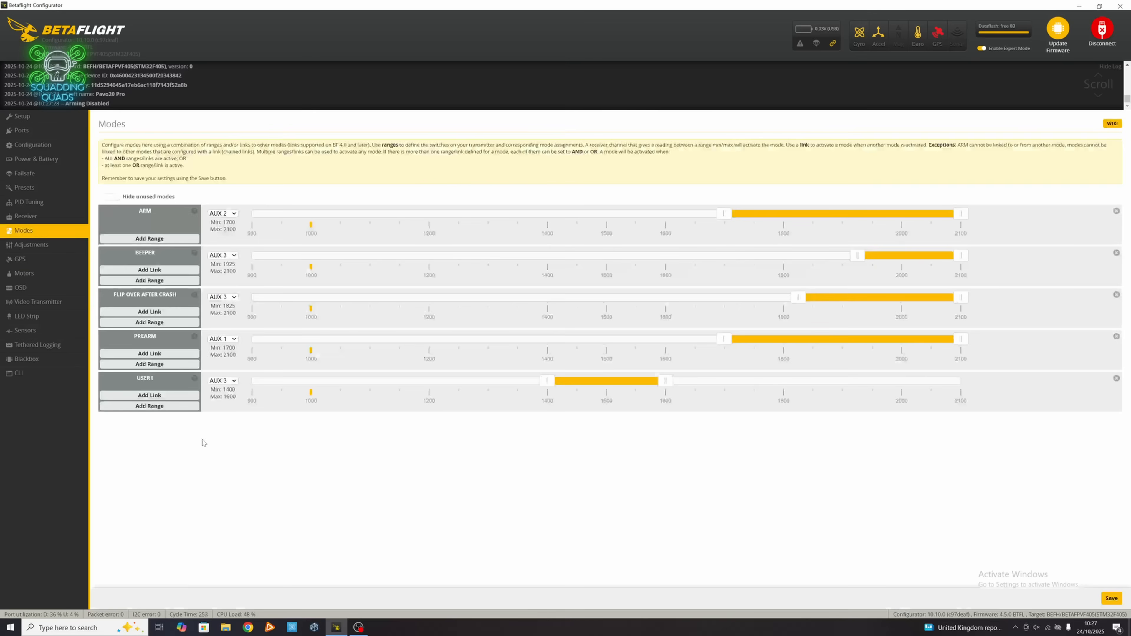
Show unused modes, add a GPS Rescue range on AUX 4 (1700–2100) and save the modes
click(110, 197)
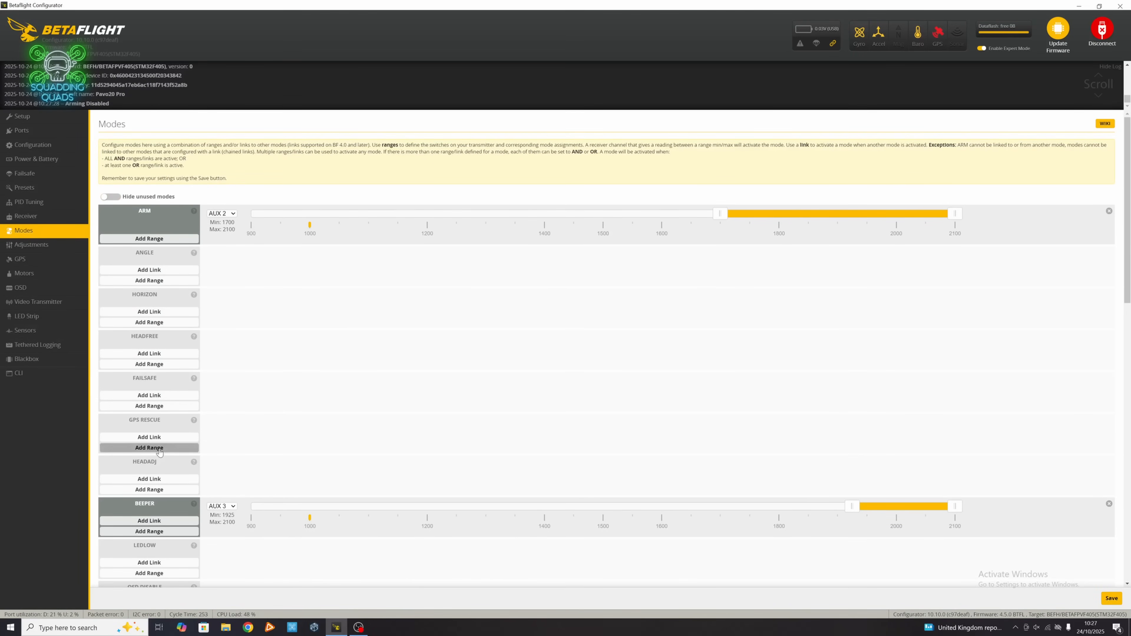
click(149, 448)
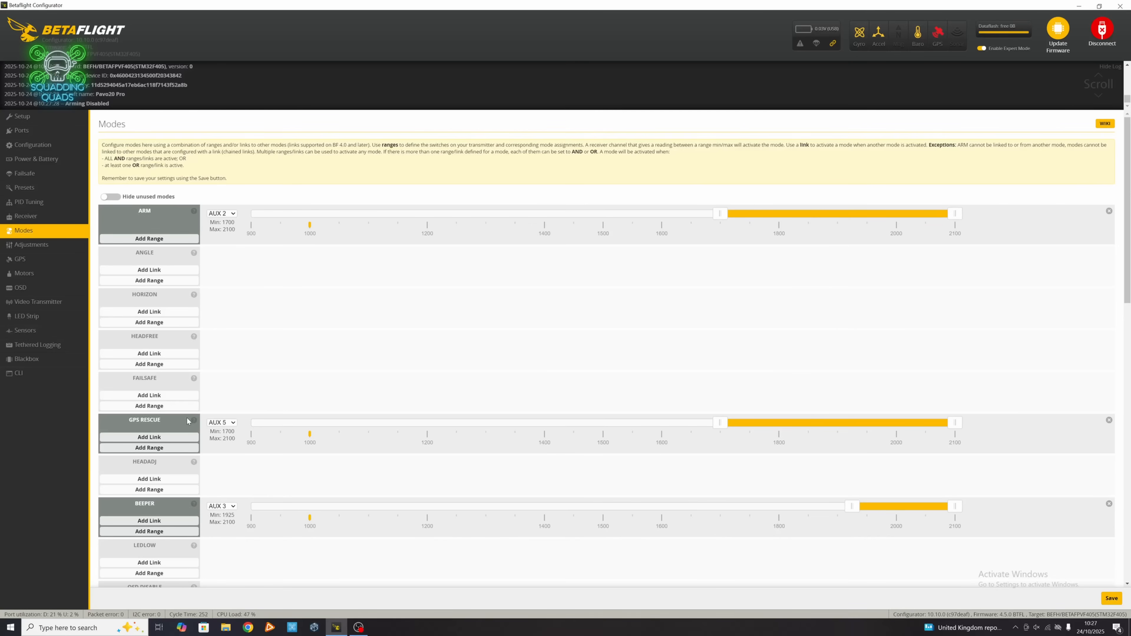
click(221, 422)
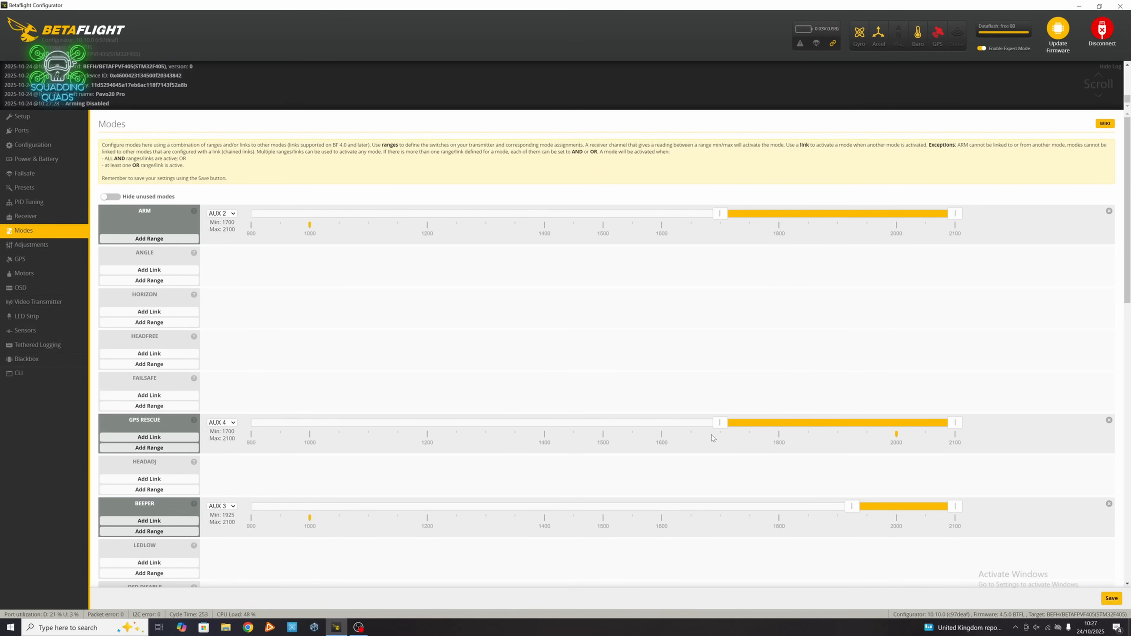
click(1111, 597)
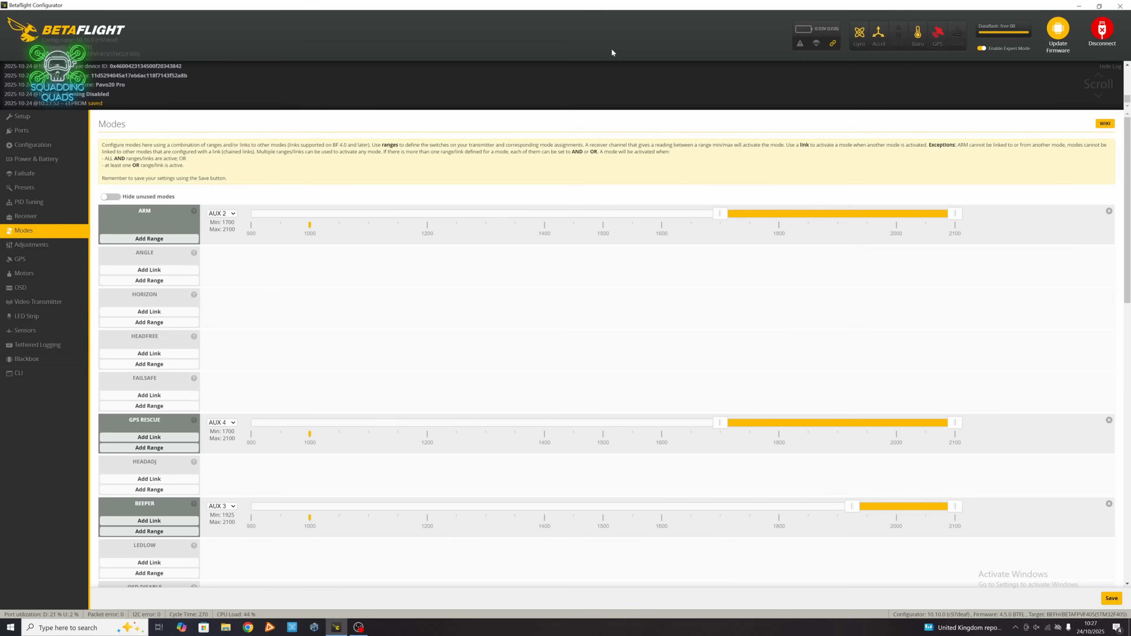
mouse_move(1041, 269)
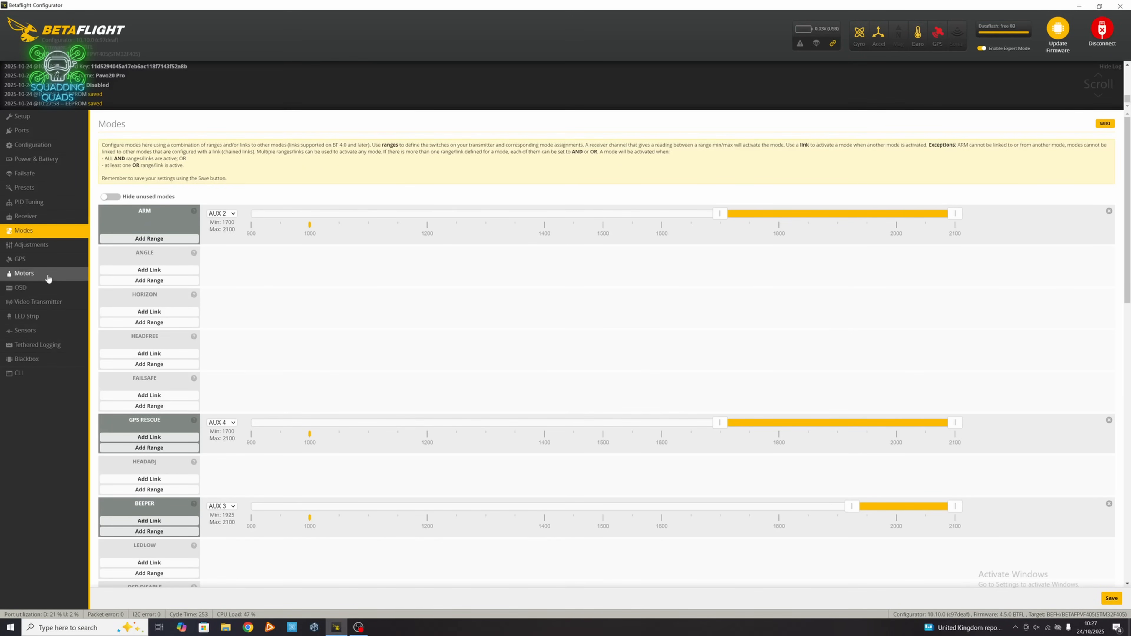
Reconnect to the flight controller from the welcome screen and go to the OSD settings
click(20, 258)
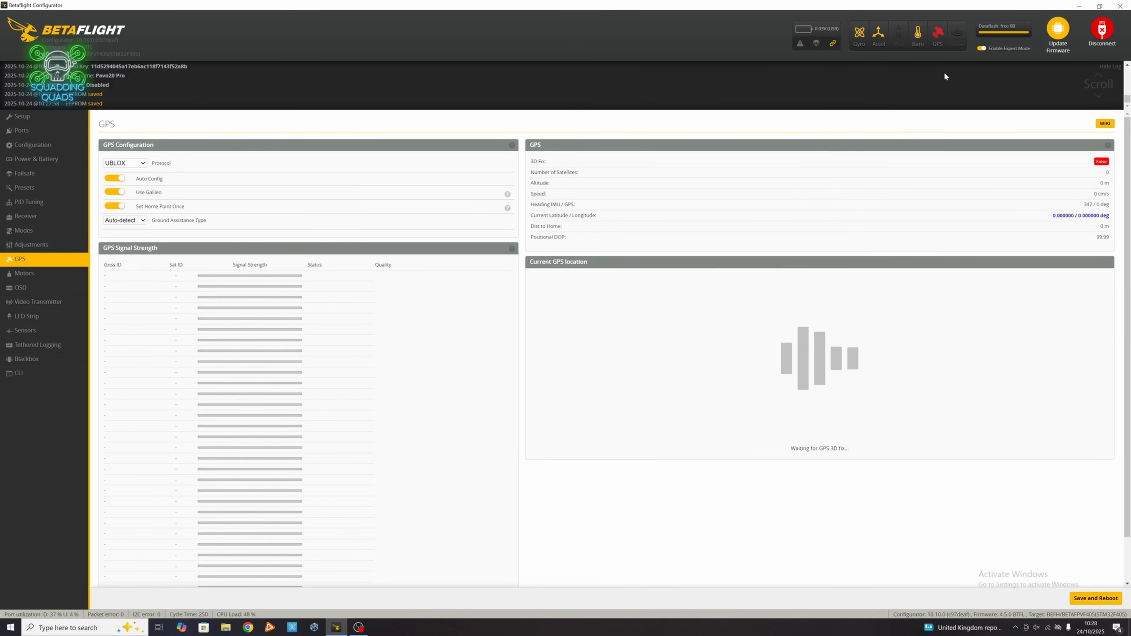
click(1102, 32)
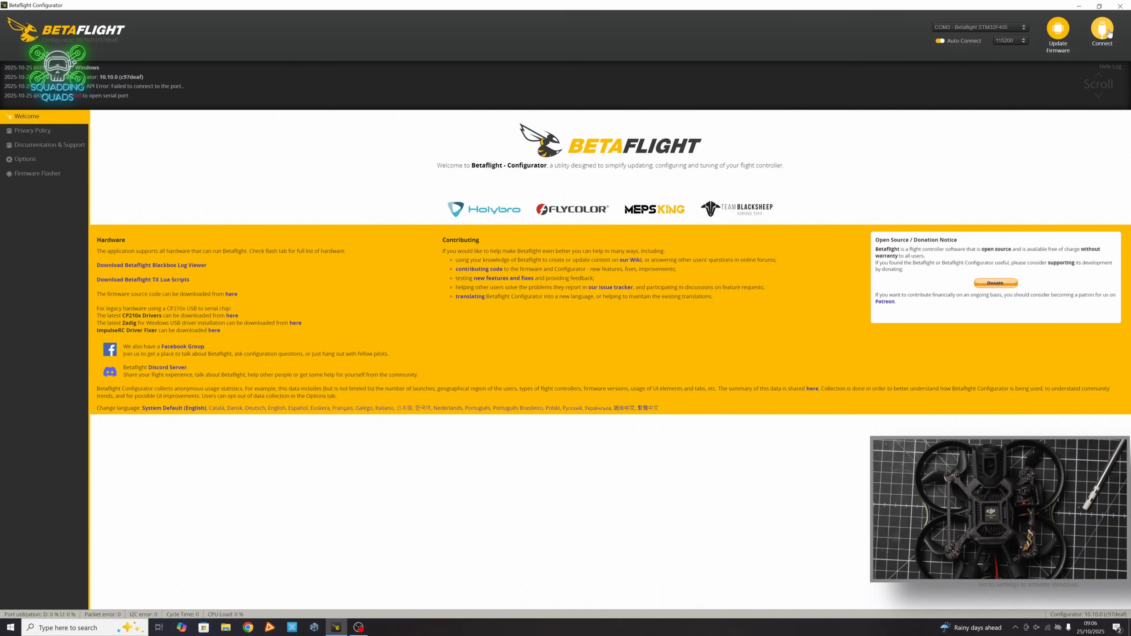
click(1102, 33)
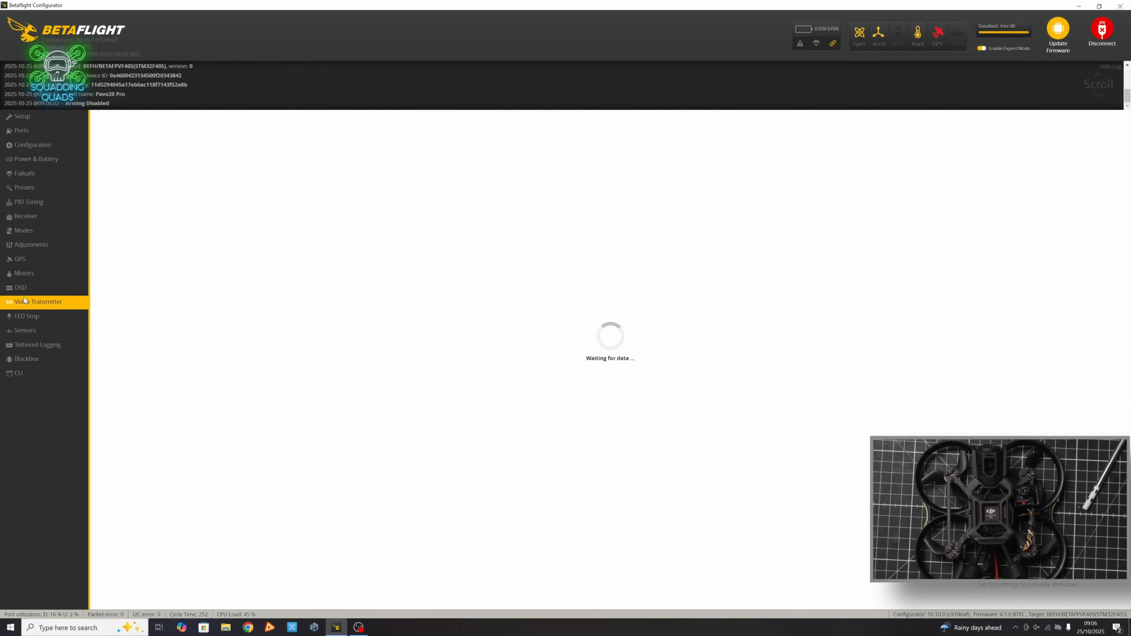
click(20, 288)
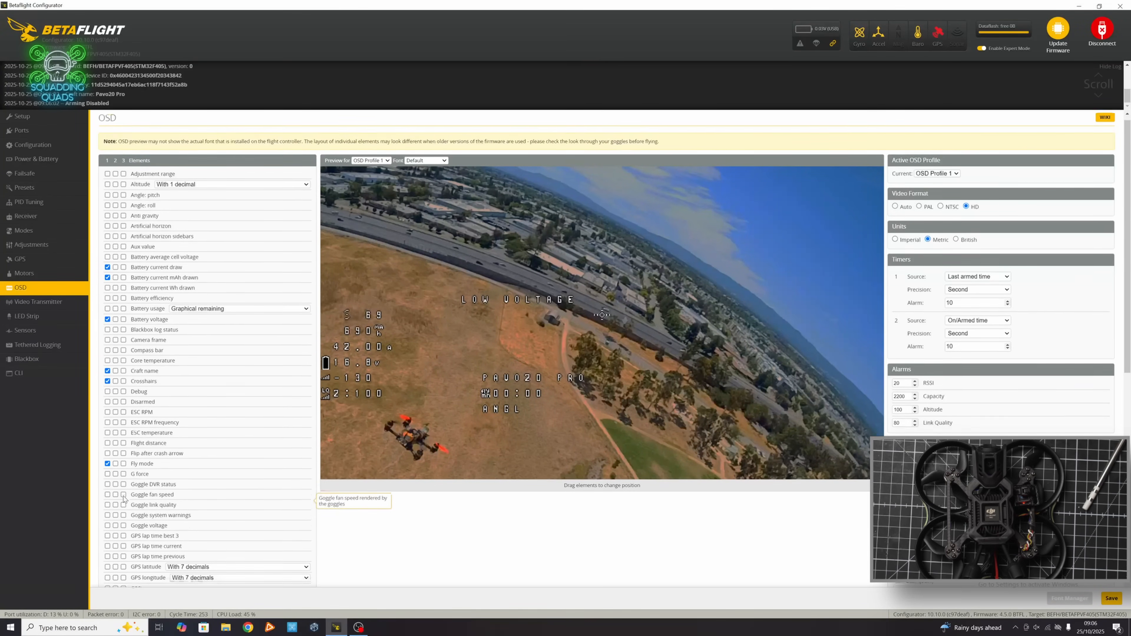
Add GPS sats, home direction and other GPS elements to the OSD, set British units and save
scroll(down, 3)
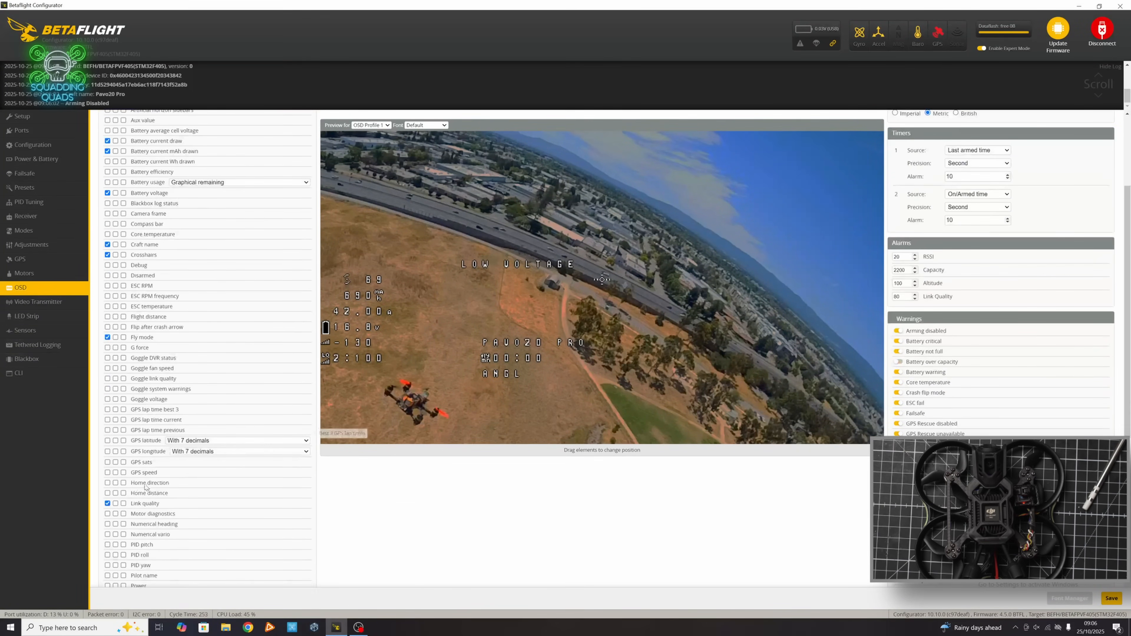
click(108, 473)
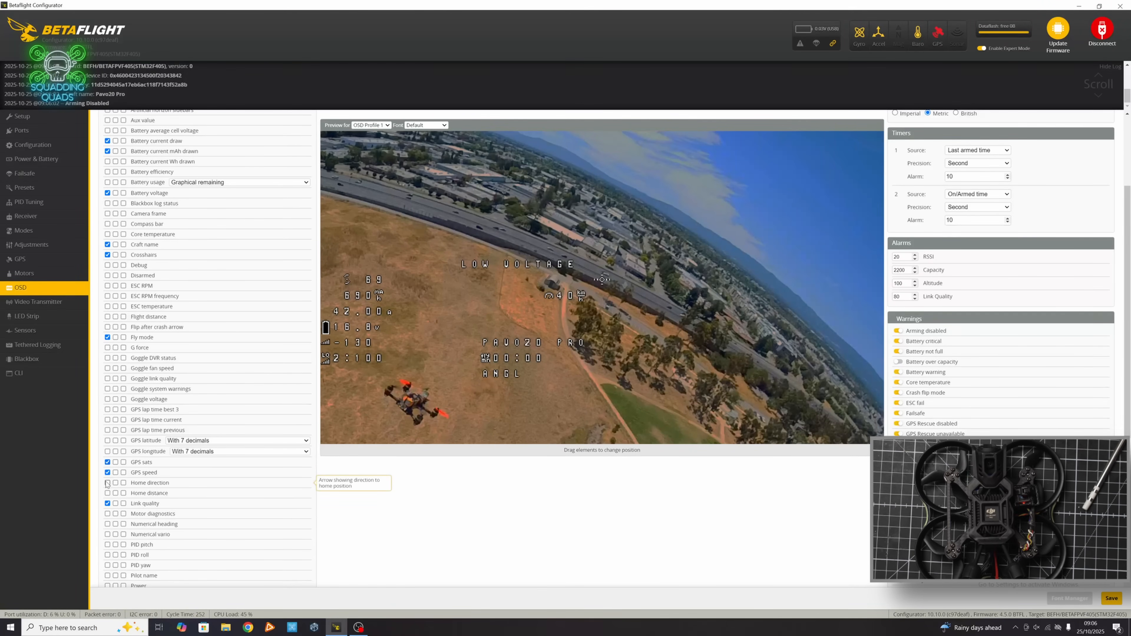
click(108, 482)
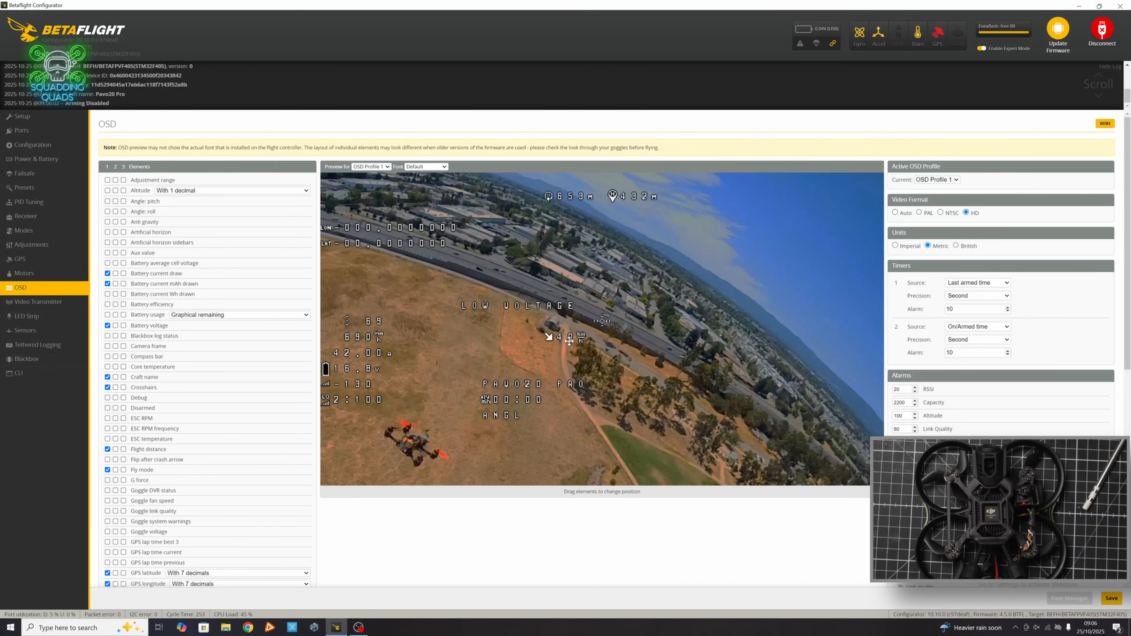
mouse_move(647, 271)
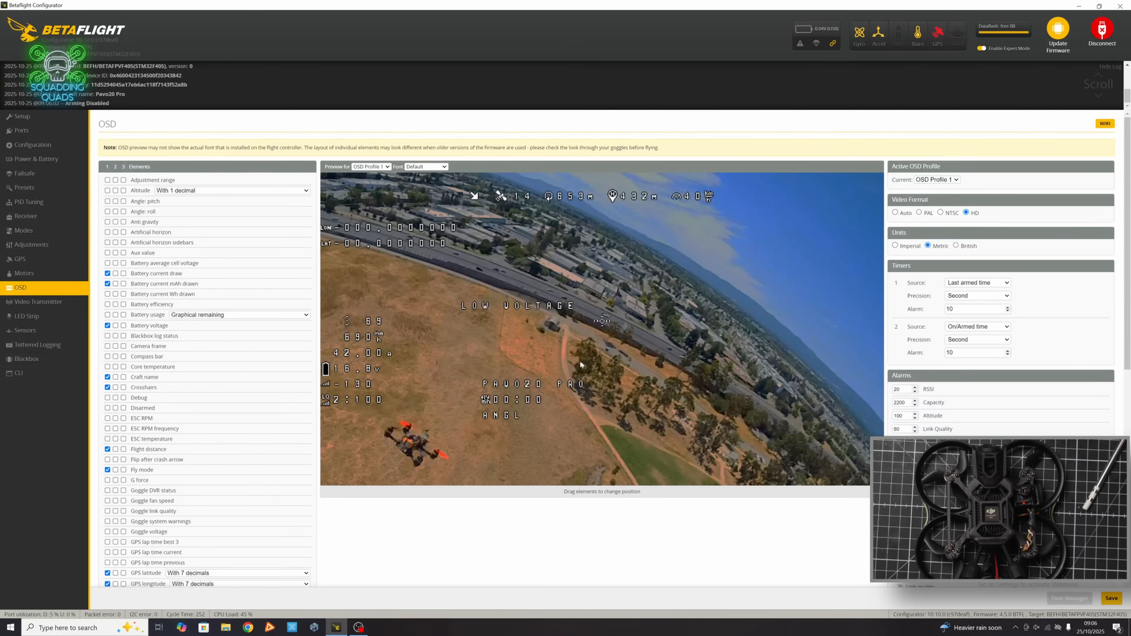
mouse_move(550, 377)
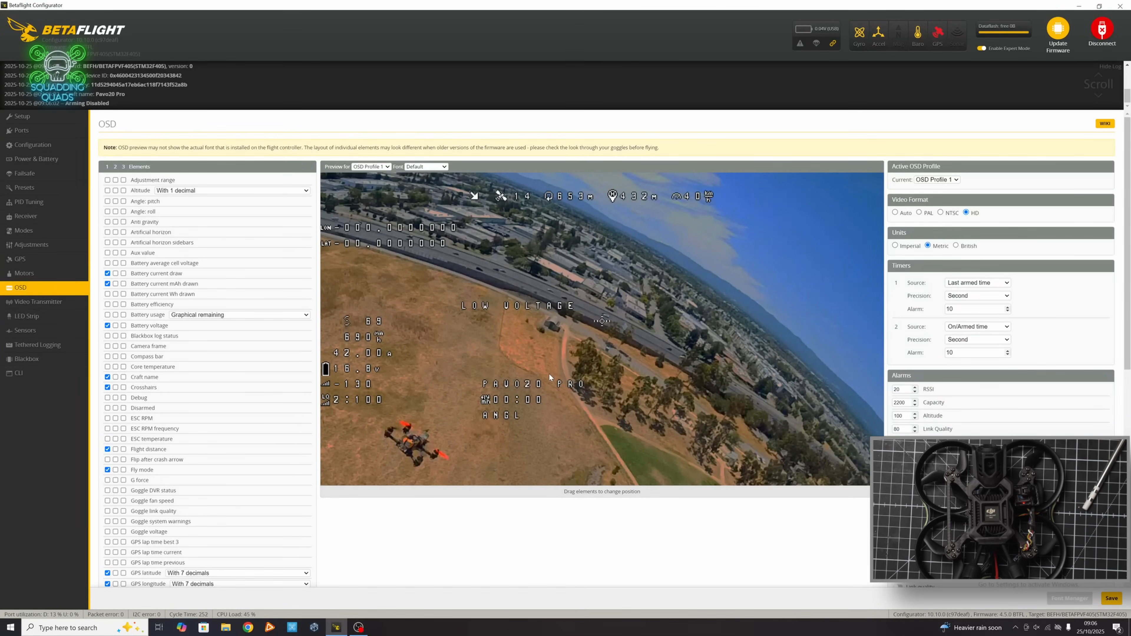
click(957, 245)
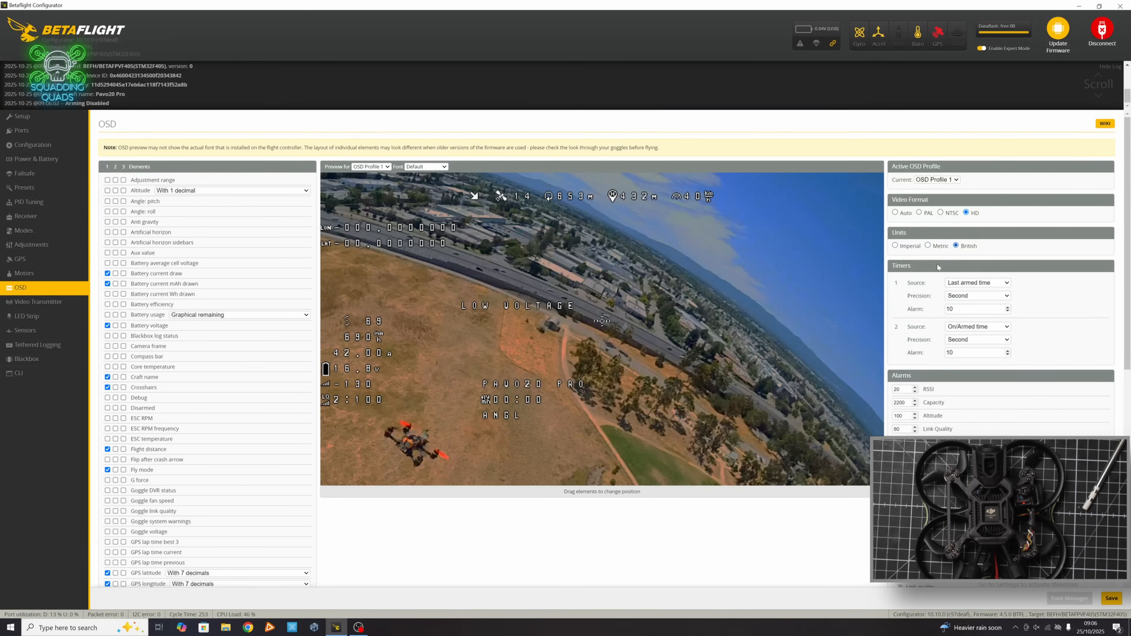
click(1112, 598)
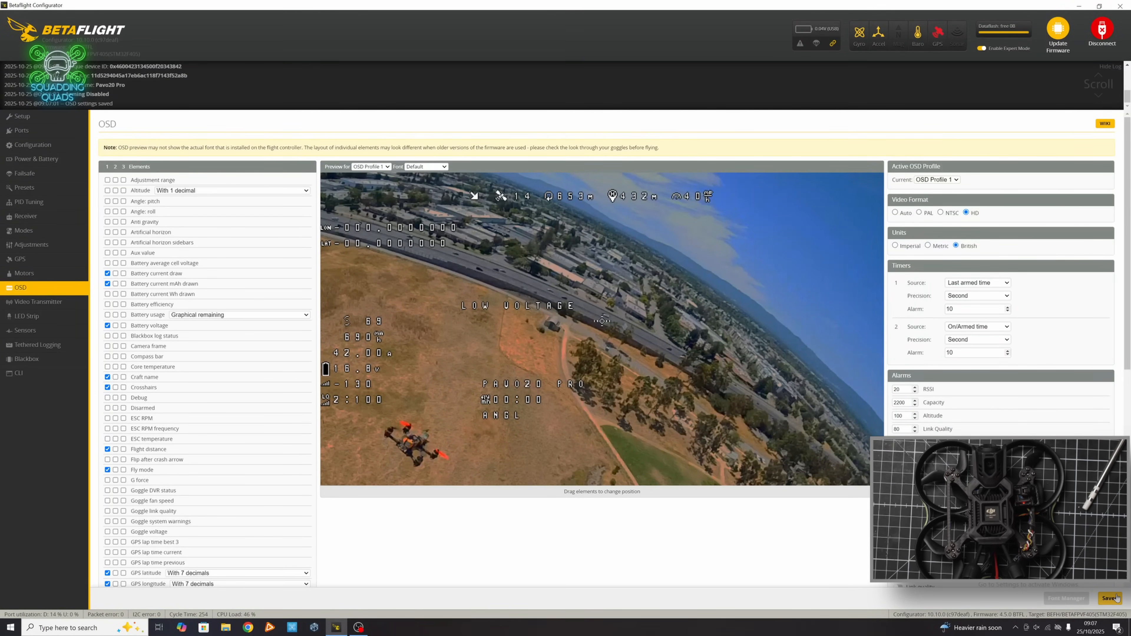